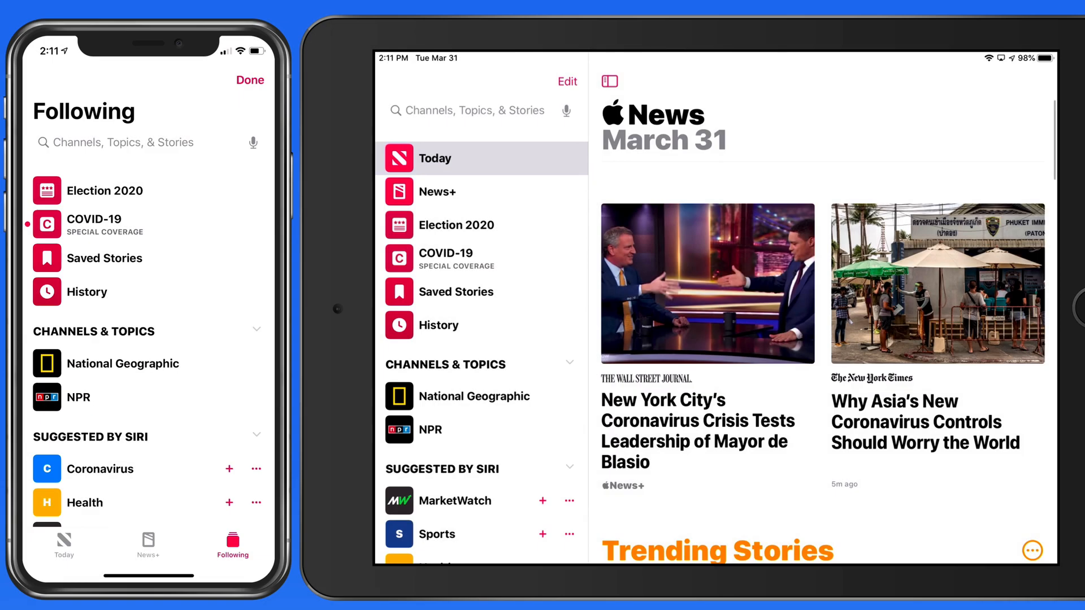
# - Scroll through the NPR feed on iPhone and the National Geographic feed on iPad
pyautogui.scroll(-3)
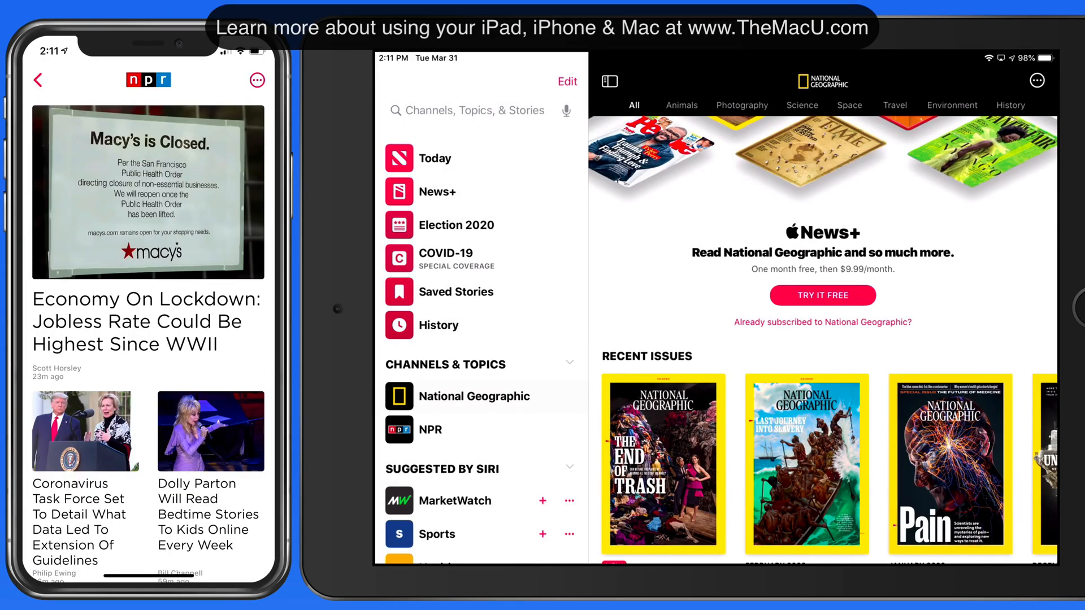
pyautogui.scroll(-3)
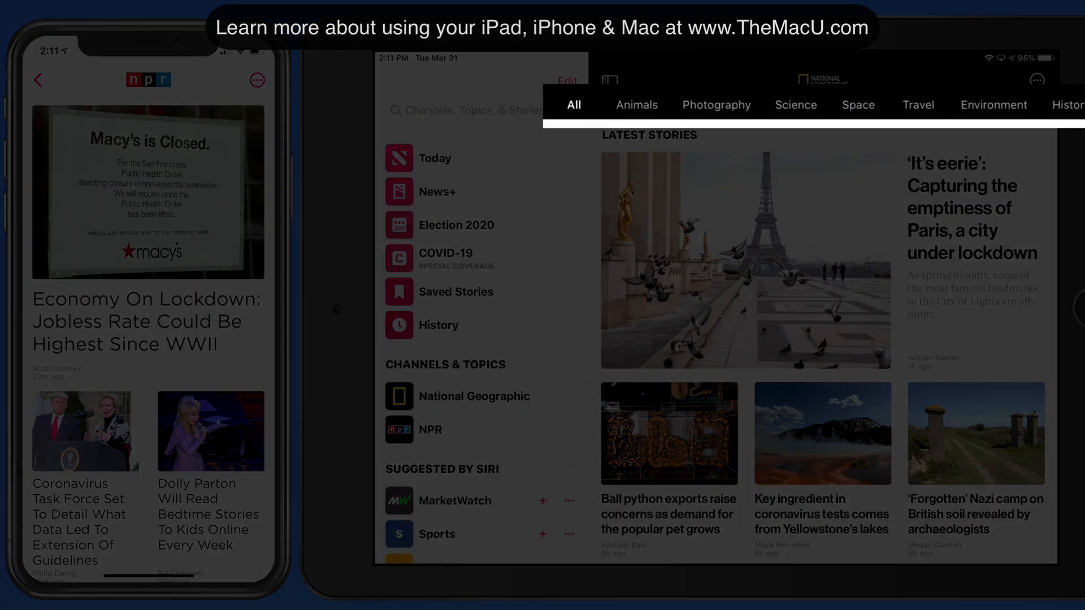
pyautogui.click(858, 104)
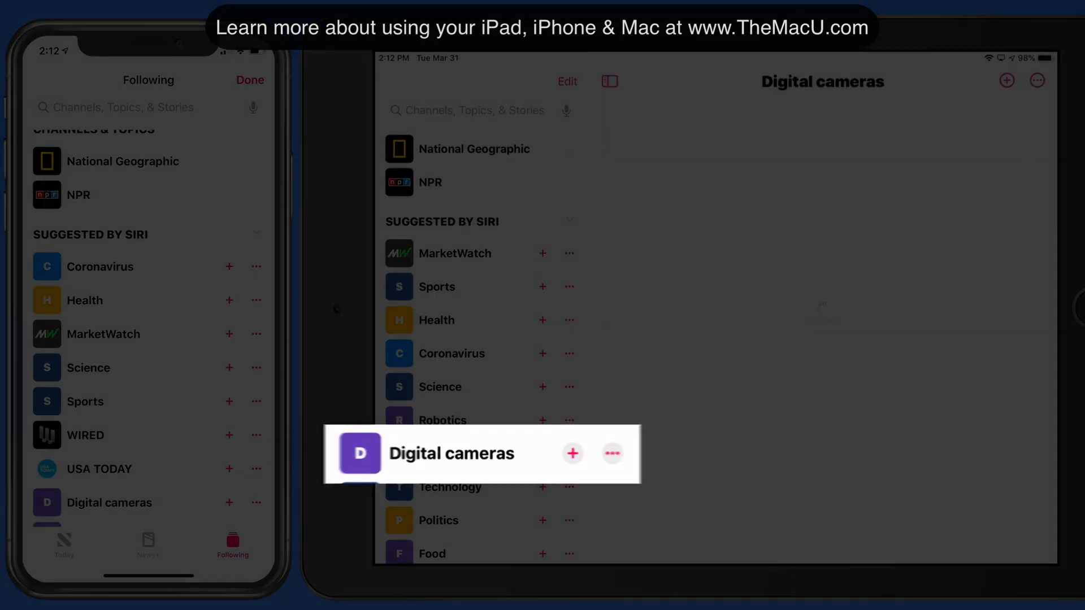
# - Follow the Digital cameras topic from Siri suggestions, then follow the MarketWatch channel
pyautogui.click(460, 453)
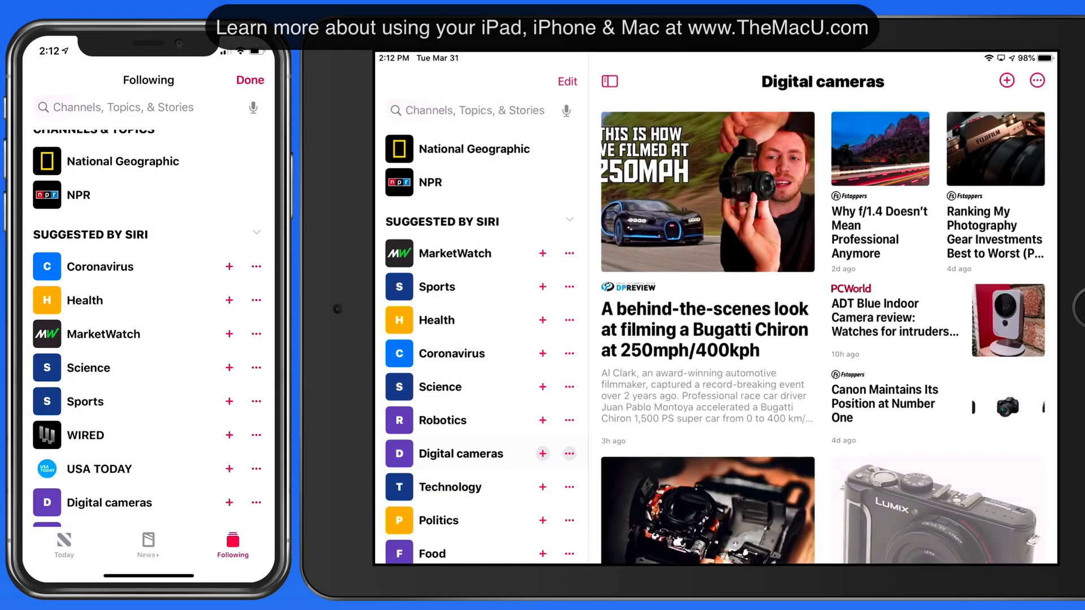
pyautogui.click(542, 454)
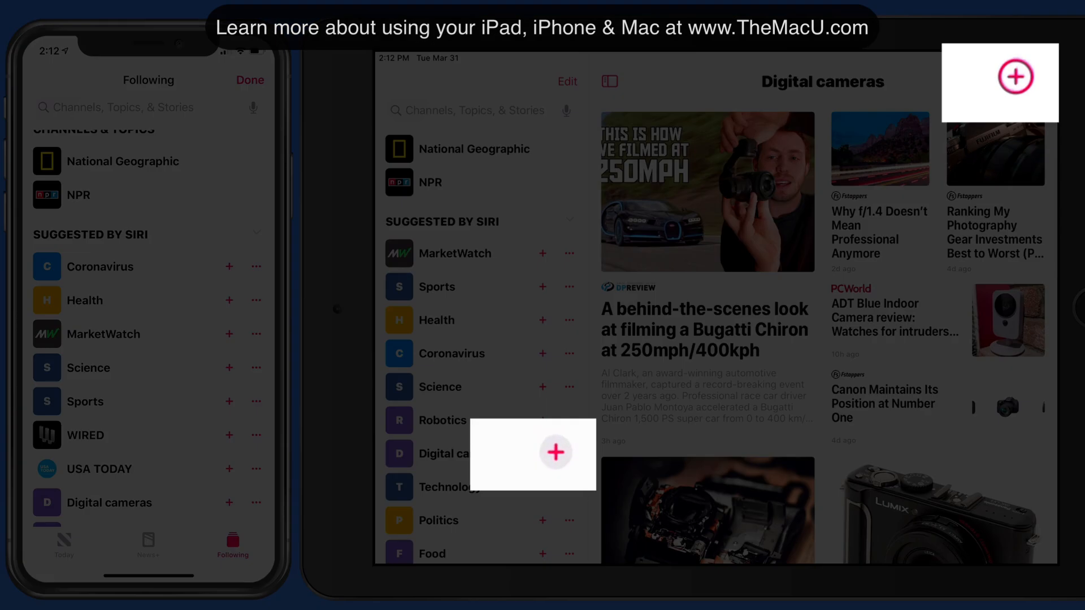
pyautogui.click(104, 334)
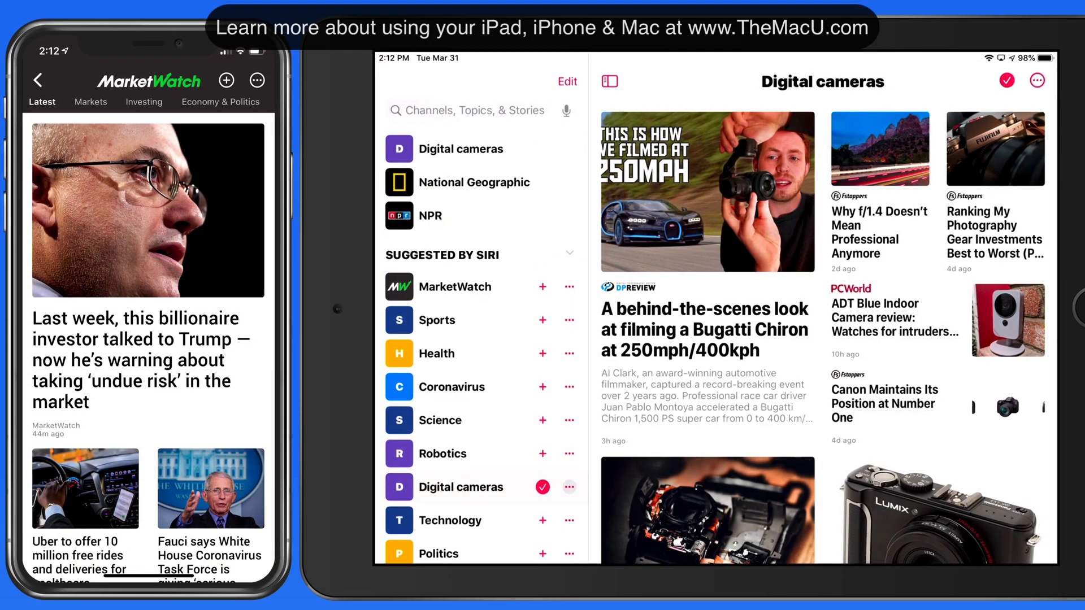
pyautogui.click(225, 81)
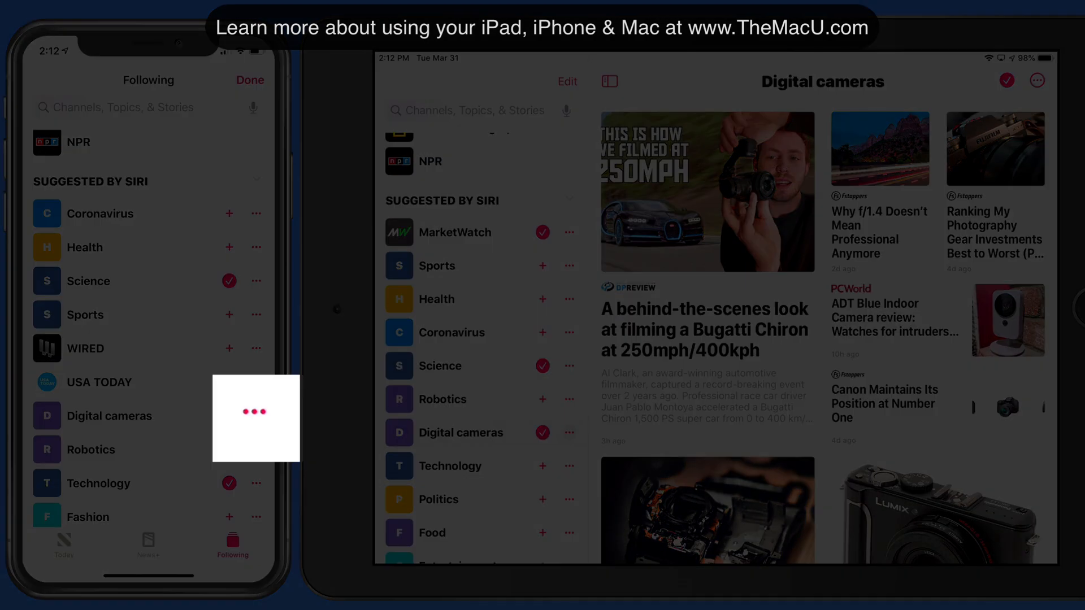
# - Follow Science and Technology, and ignore the Entertainment suggestion on iPhone
pyautogui.click(255, 416)
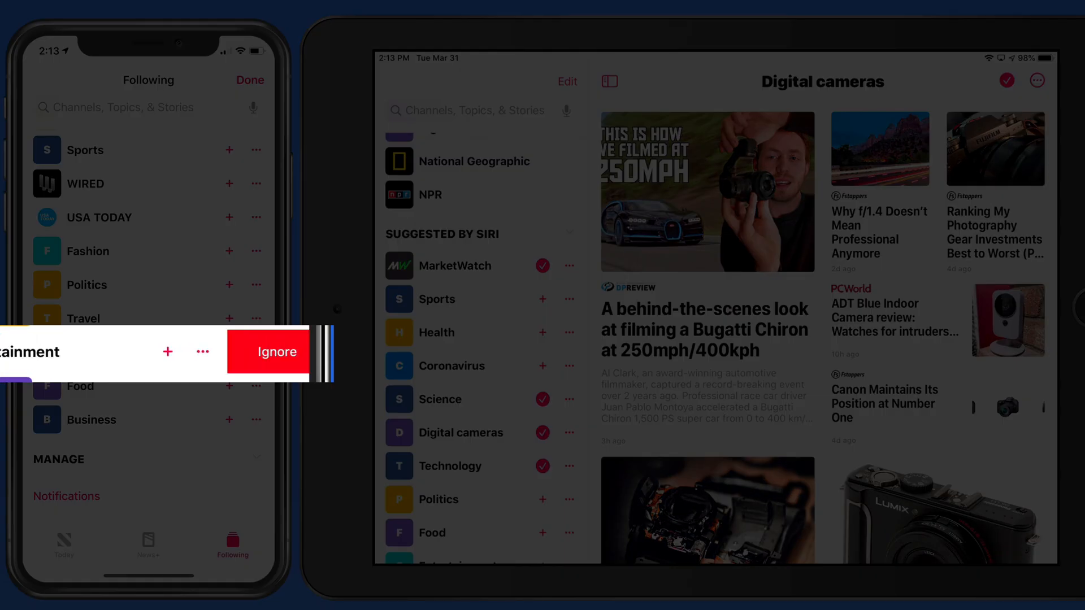
pyautogui.click(277, 352)
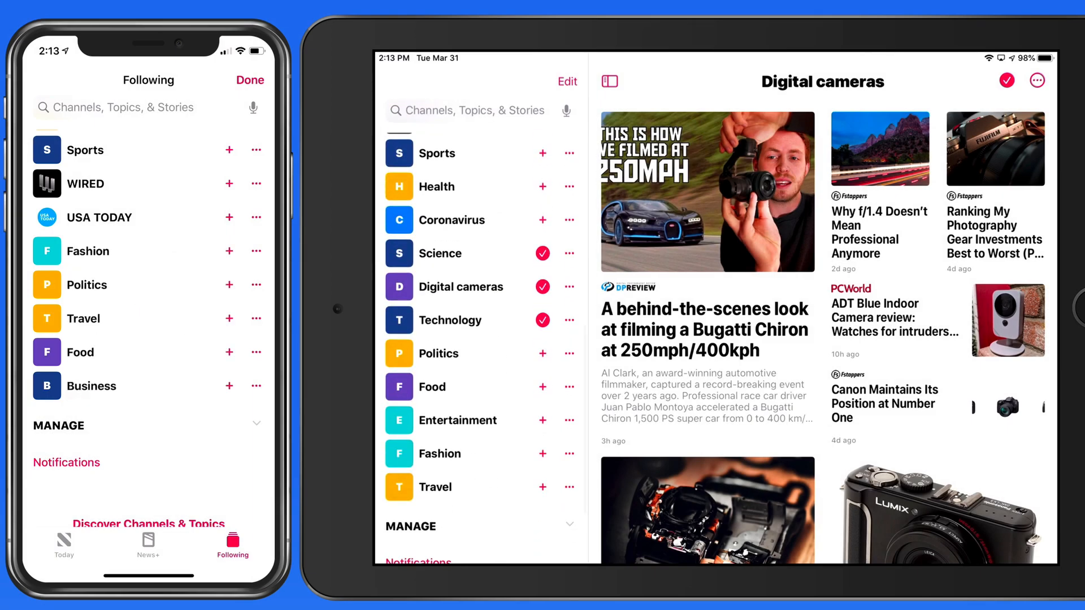
pyautogui.moveTo(484, 454); pyautogui.dragTo(387, 454)
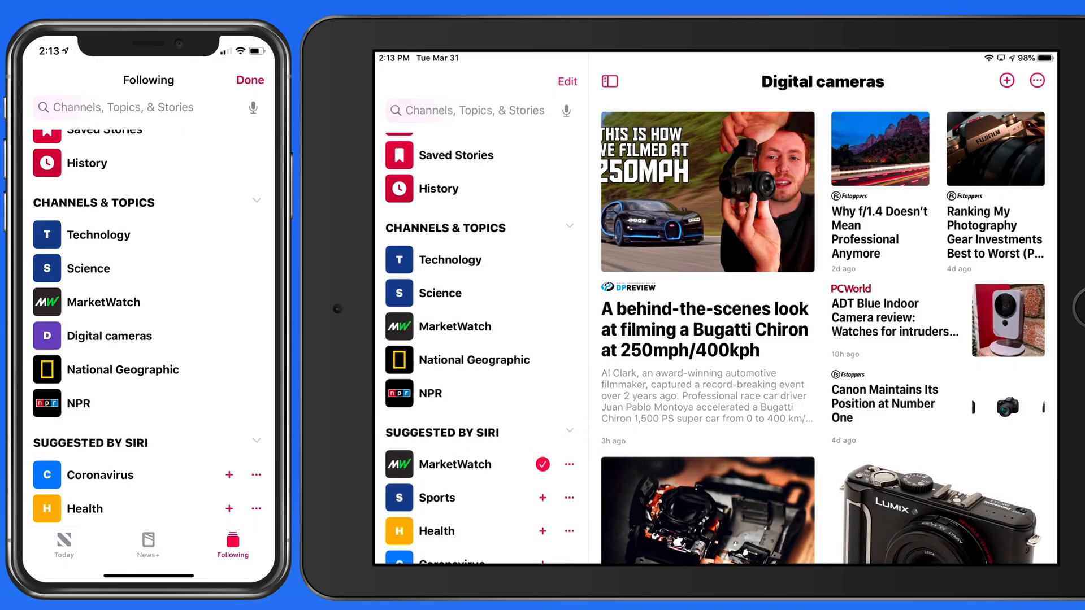
# - Open the Technology topic on iPad and MarketWatch's more-options menu on iPhone
pyautogui.click(451, 260)
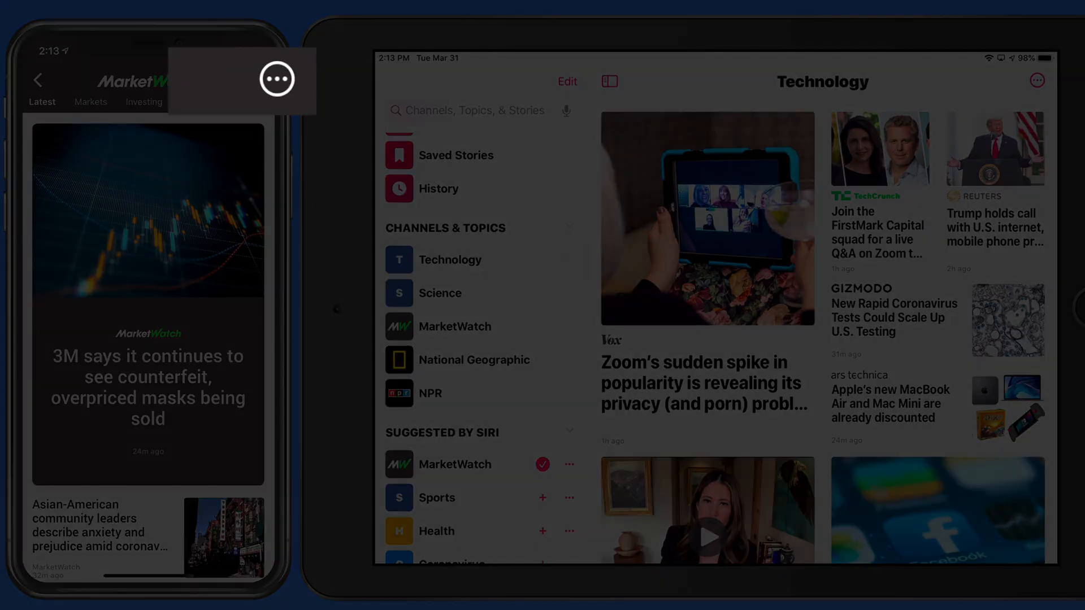
pyautogui.click(277, 79)
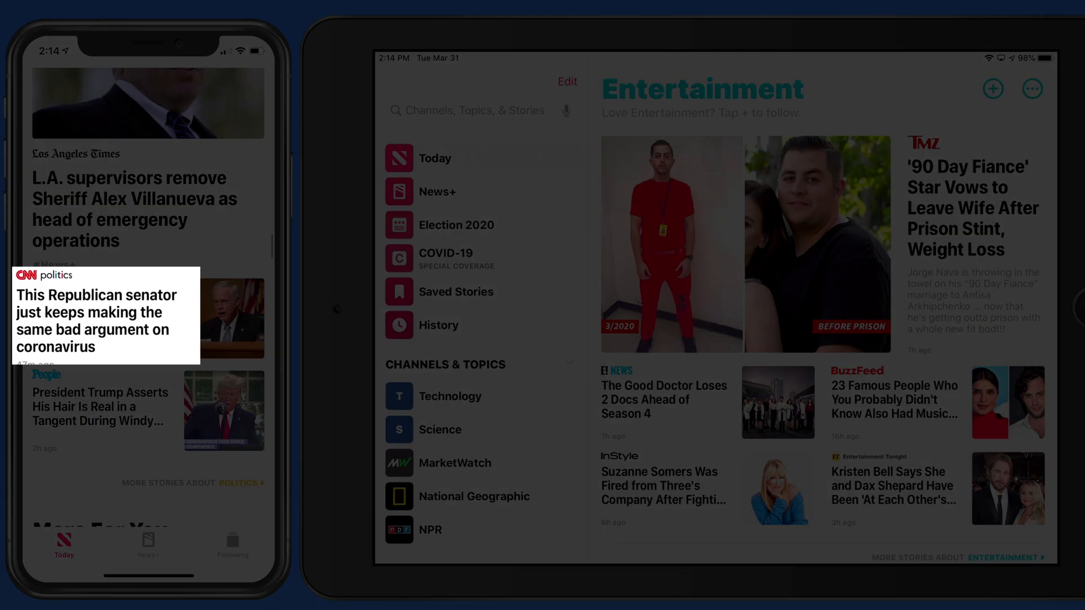
# - Preview the Entertainment topic from Today, go back, and block Entertainment
pyautogui.click(106, 316)
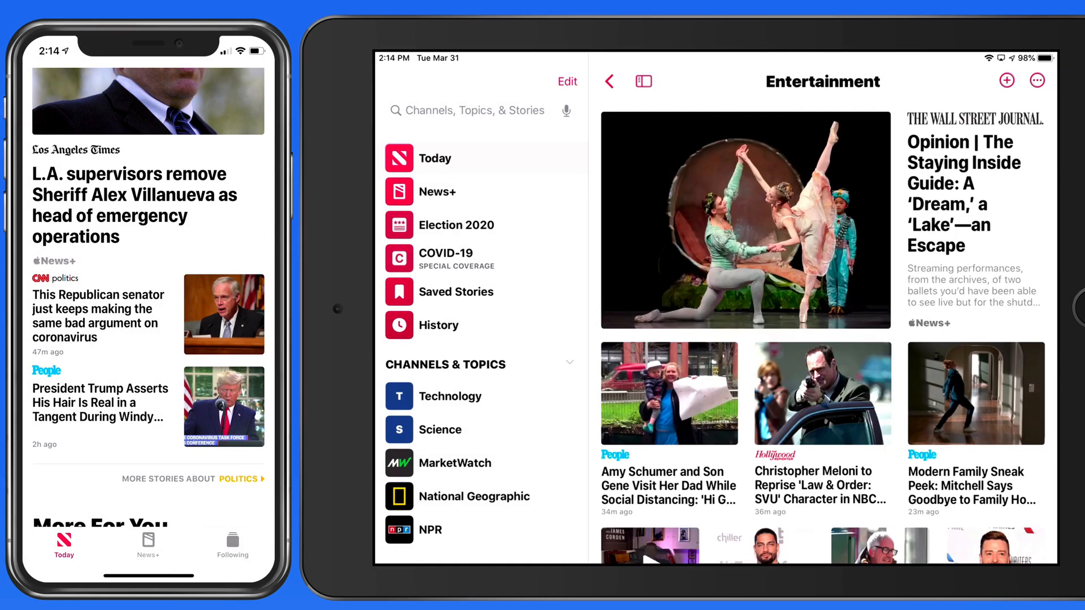
pyautogui.click(608, 81)
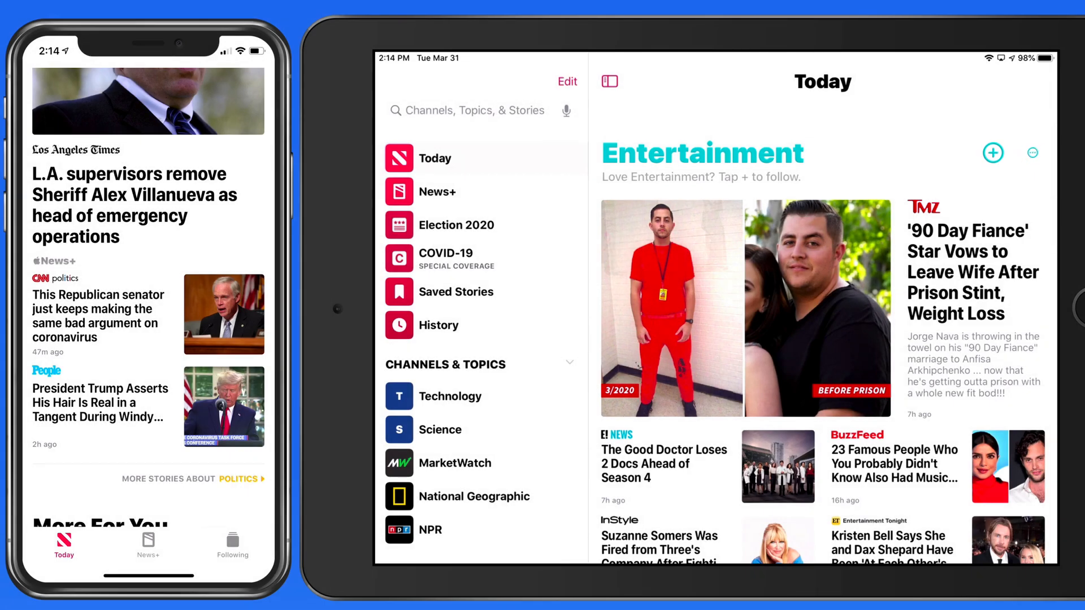
pyautogui.click(1032, 153)
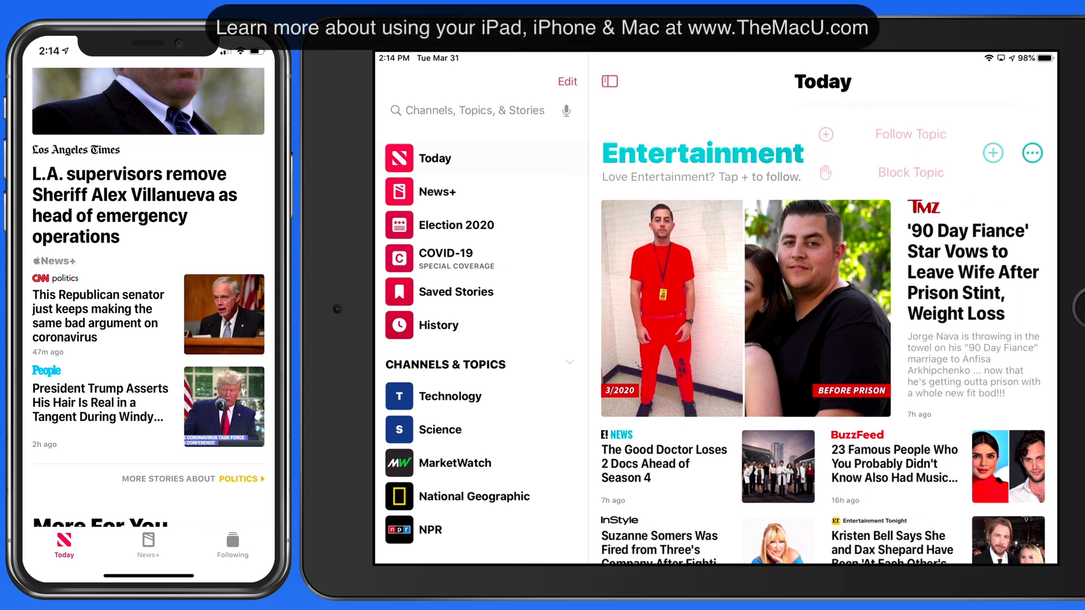
pyautogui.click(911, 173)
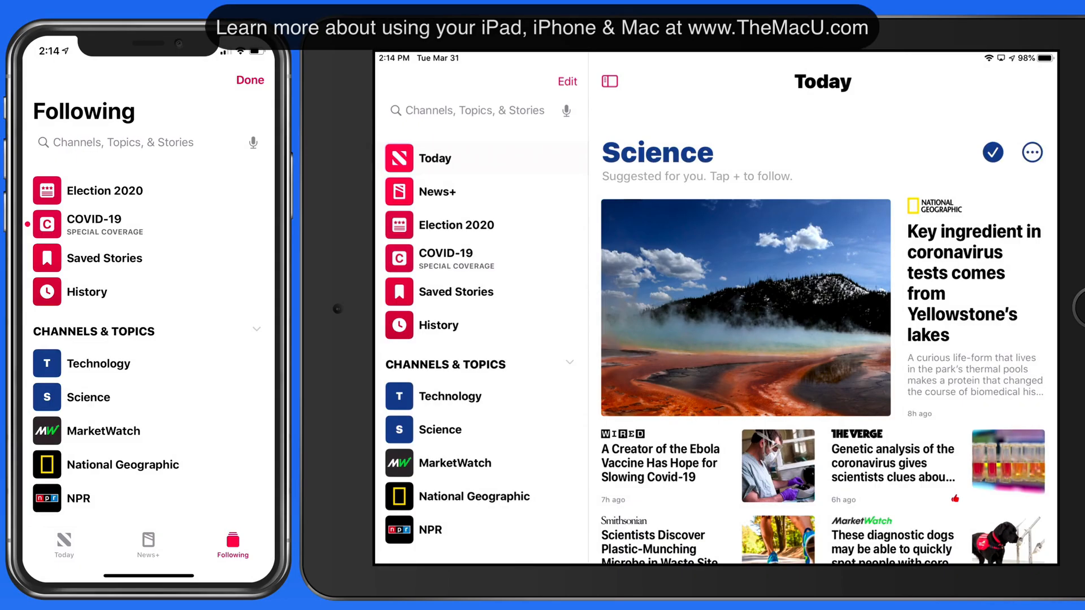
# - Search for Hiking and follow the Hiking topic
pyautogui.click(471, 111)
pyautogui.write('Hiking')
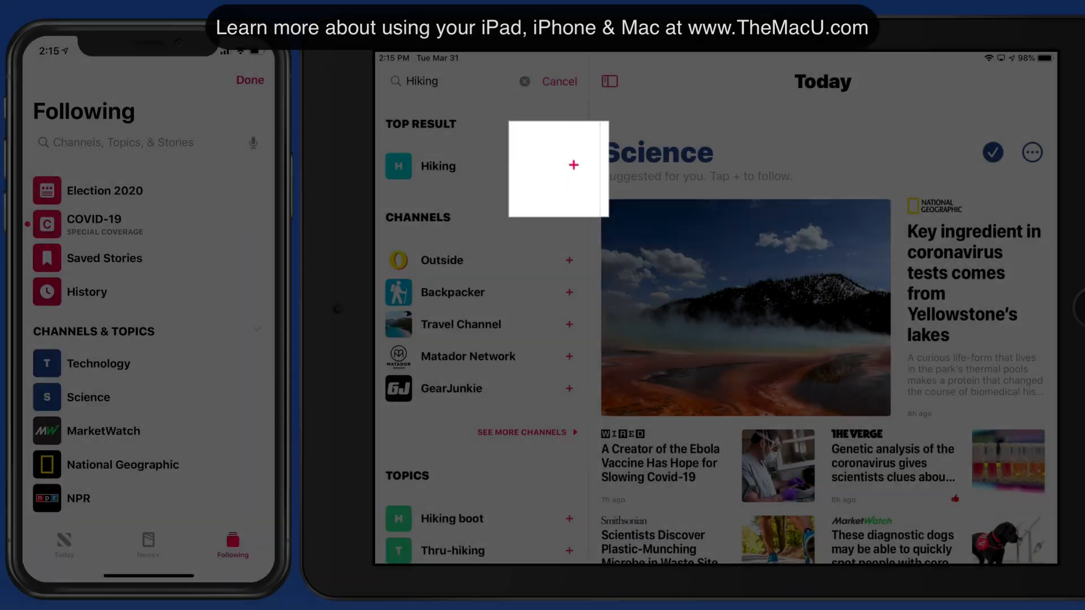
pyautogui.click(570, 166)
pyautogui.write('Chic')
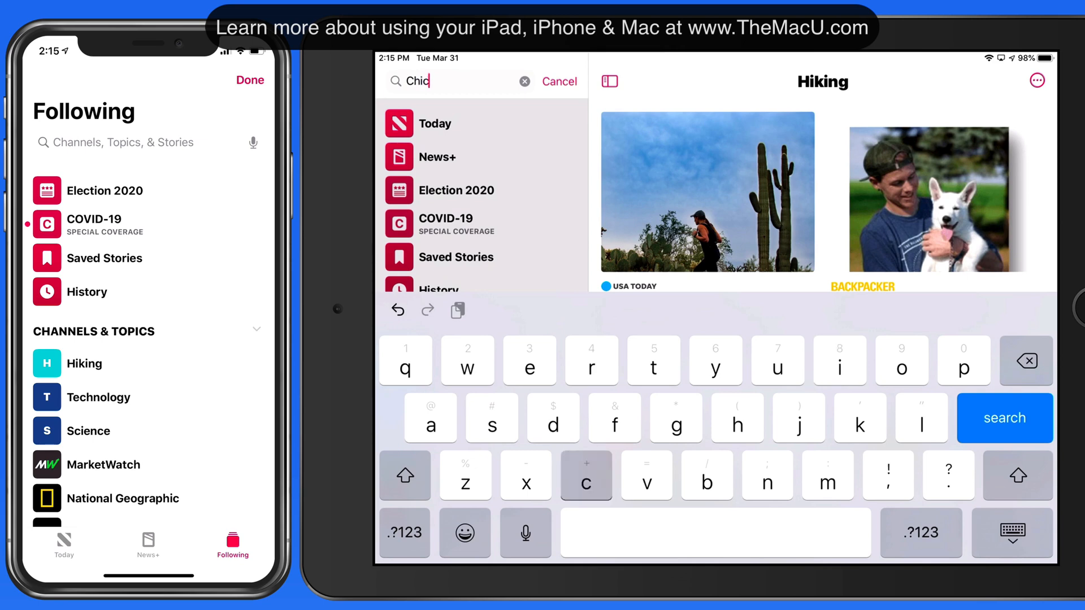
# - Search for Chicago Tribune and open its channel on iPad
pyautogui.write('ago tribune')
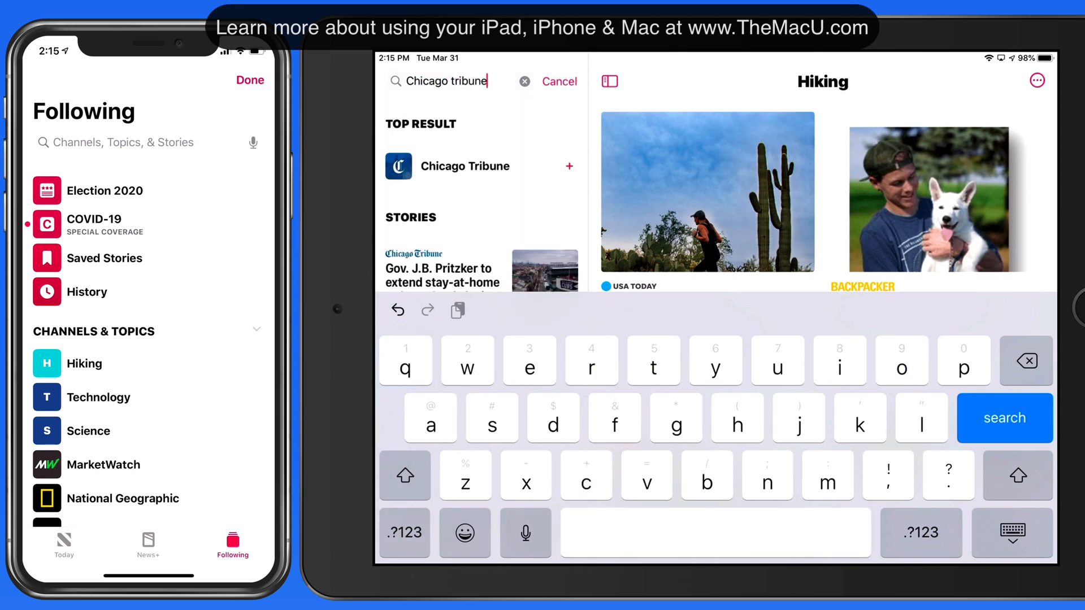
pyautogui.click(1004, 418)
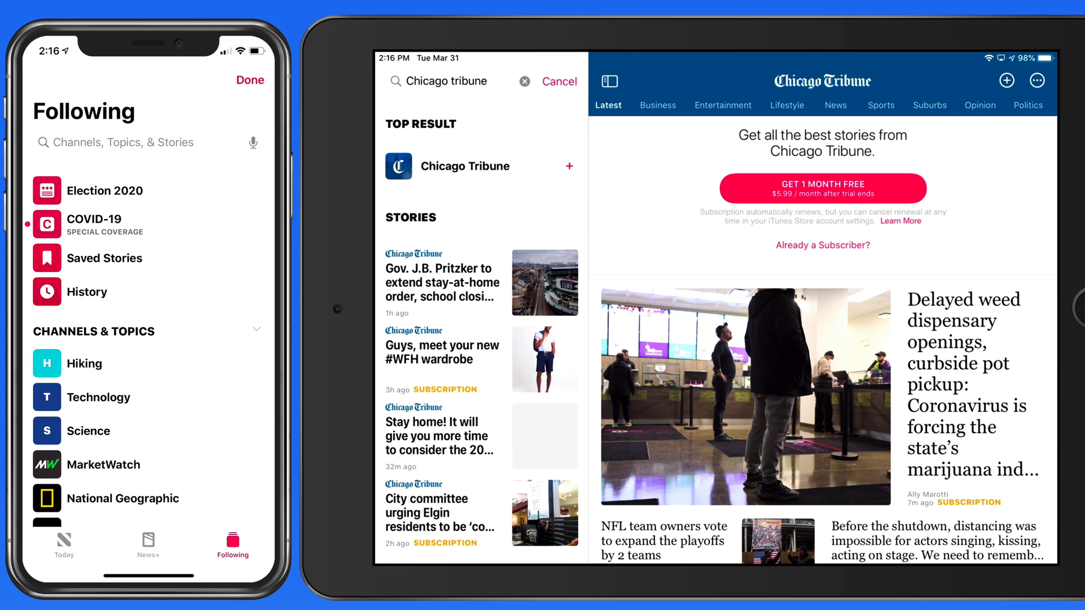
pyautogui.click(559, 81)
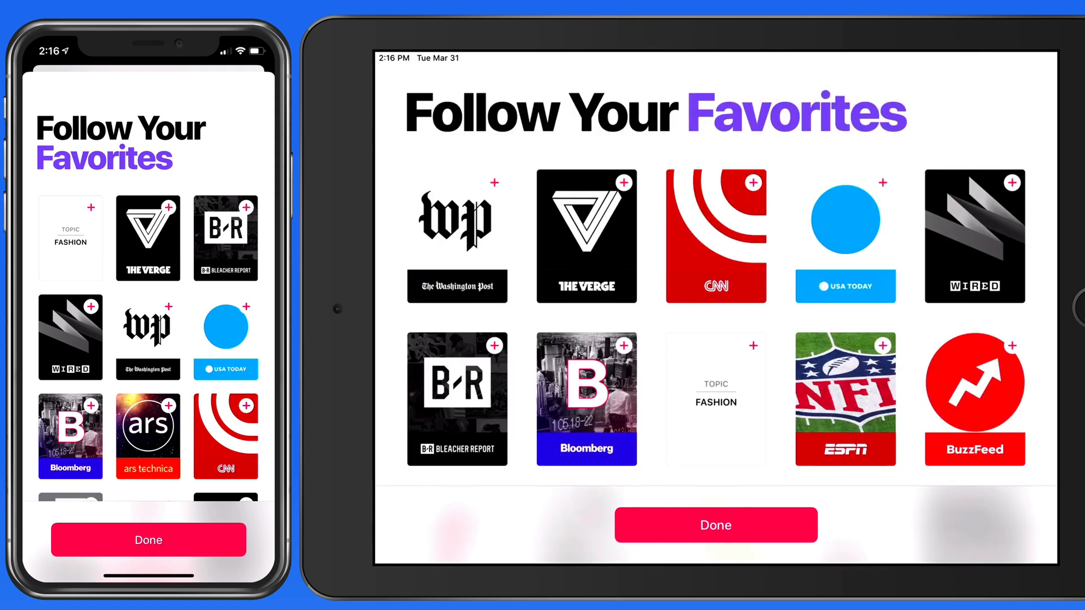
# - Follow WIRED, Ars Technica and Tech Industry from the Discover Channels & Topics list
pyautogui.click(1012, 182)
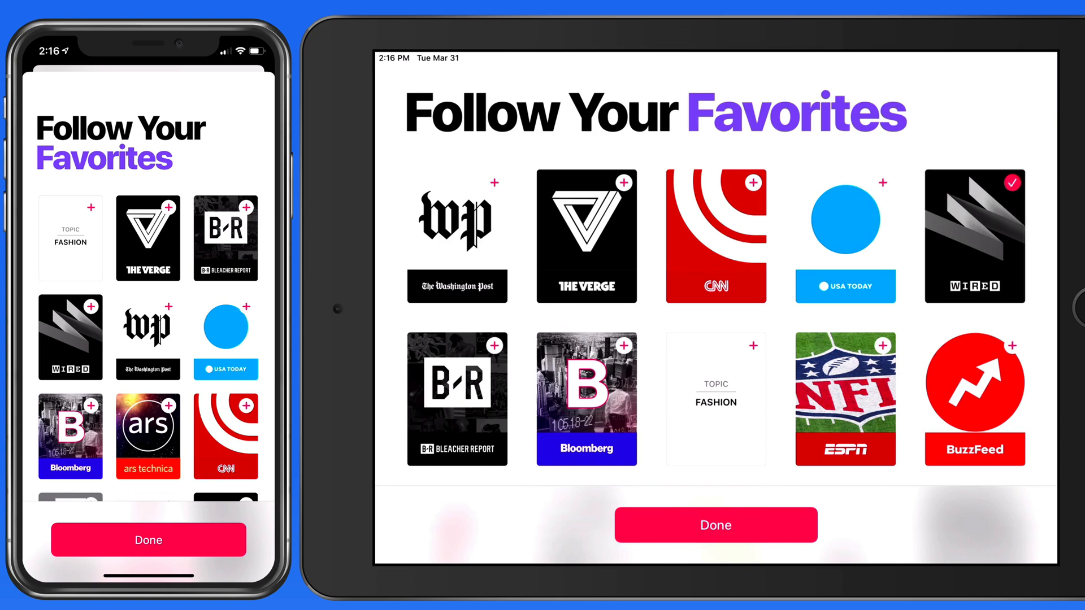
pyautogui.scroll(-3)
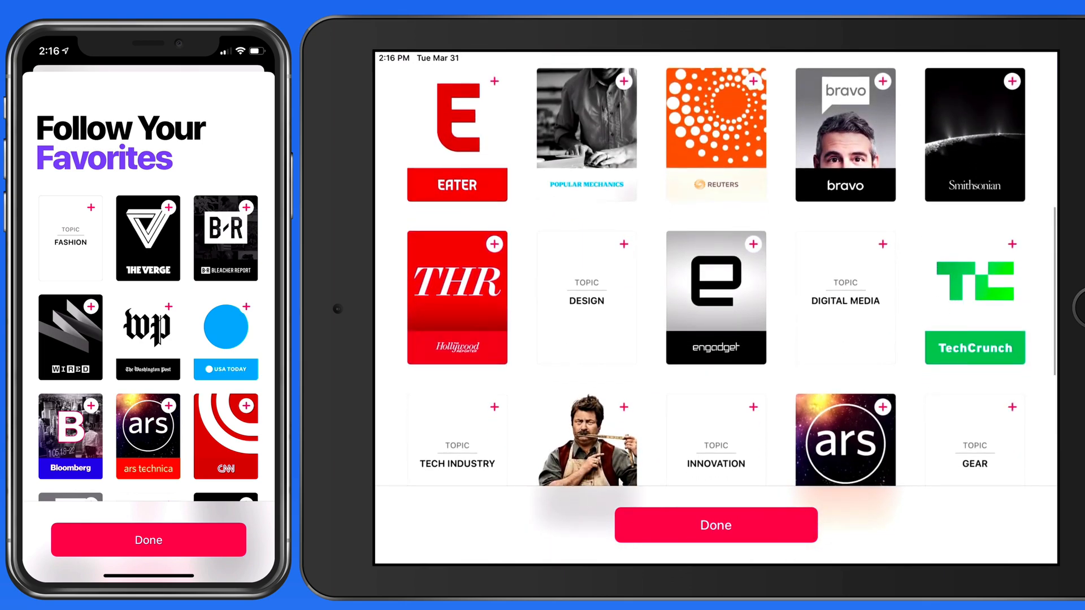
pyautogui.scroll(-3)
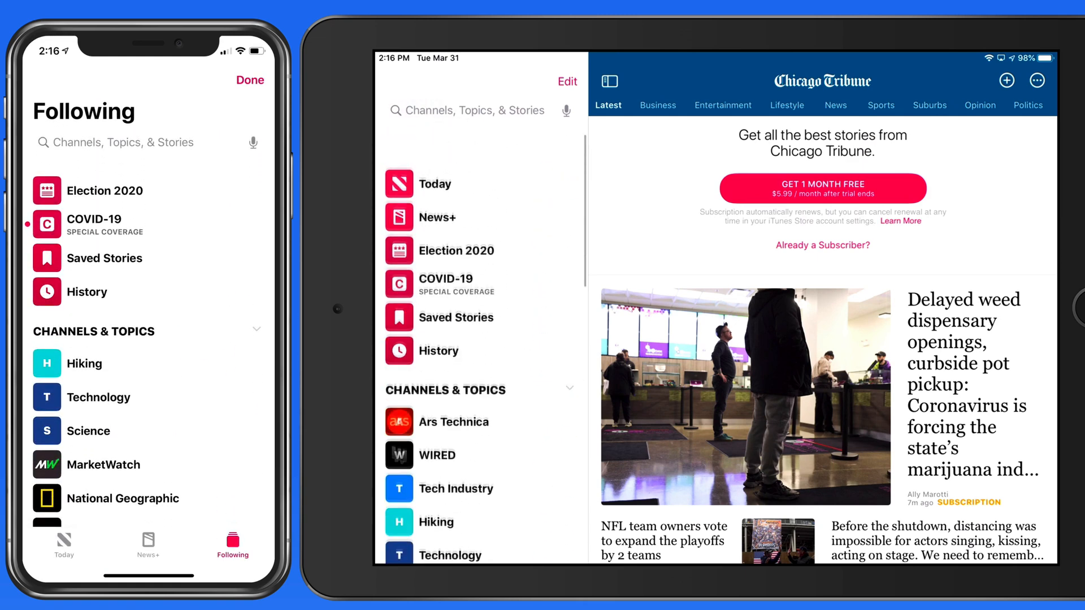
pyautogui.scroll(-3)
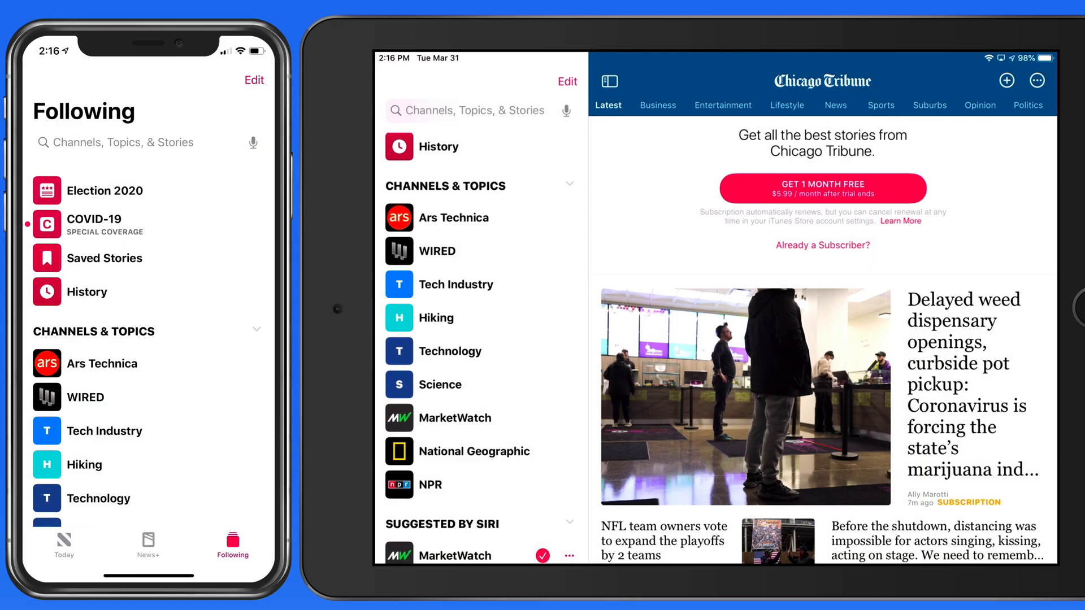
# - Reorder Channels & Topics to start with News Top Stories, World News, Business, Sports, Science
pyautogui.click(567, 81)
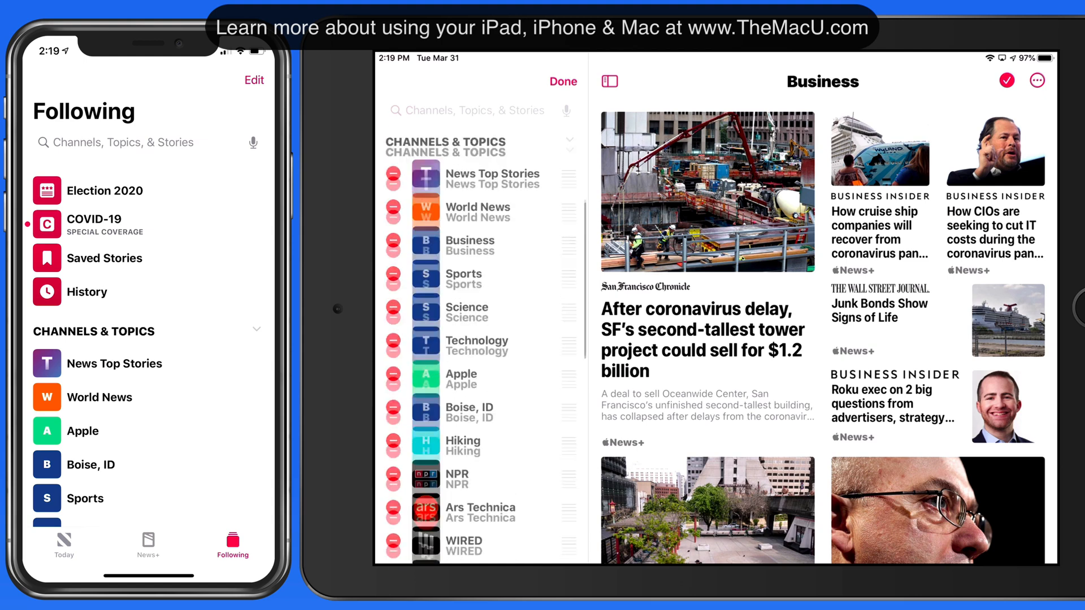
pyautogui.click(563, 80)
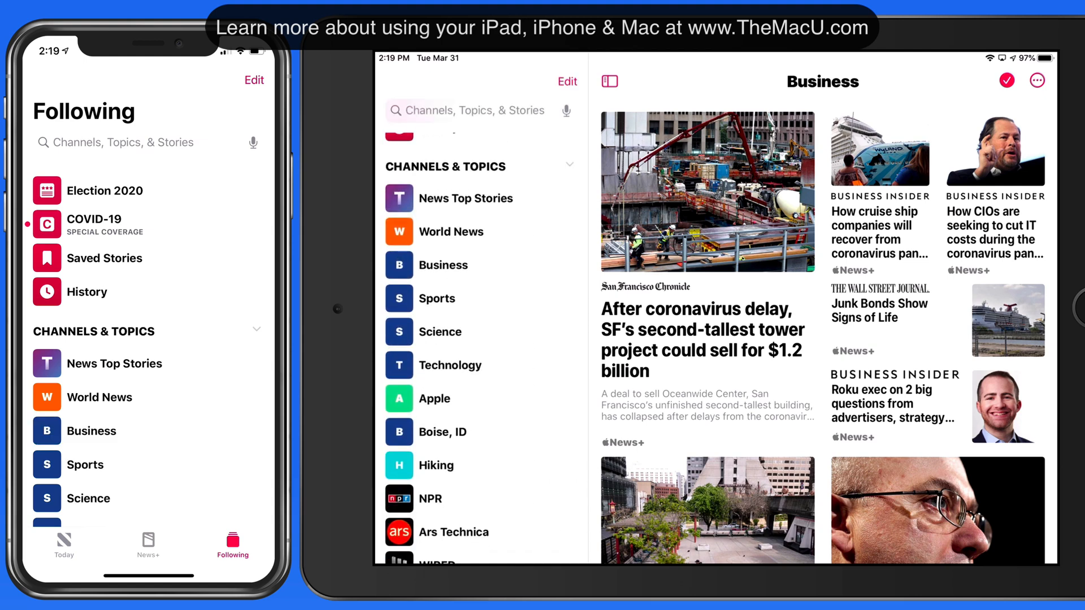
# - On iPad, view News Top Stories, then Business, then the Apple topic feed
pyautogui.click(465, 198)
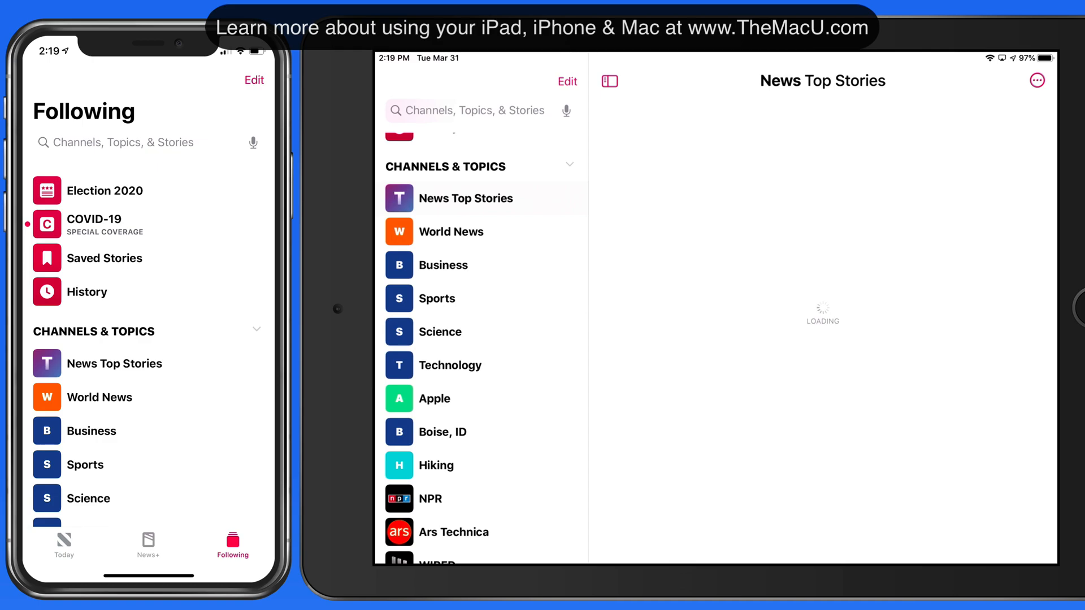
pyautogui.click(465, 198)
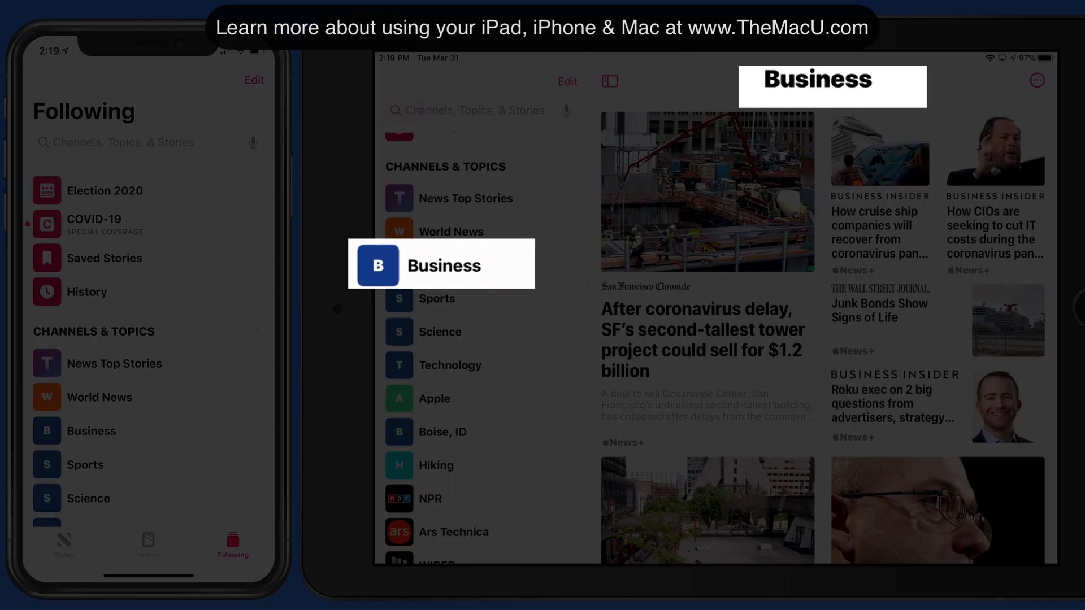
pyautogui.click(436, 298)
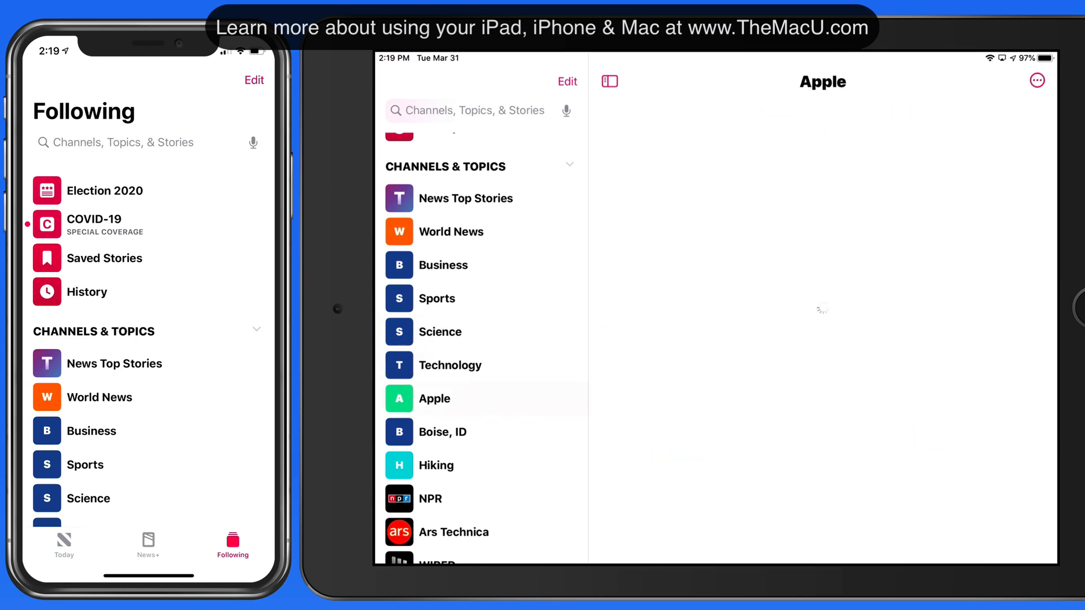
pyautogui.click(434, 398)
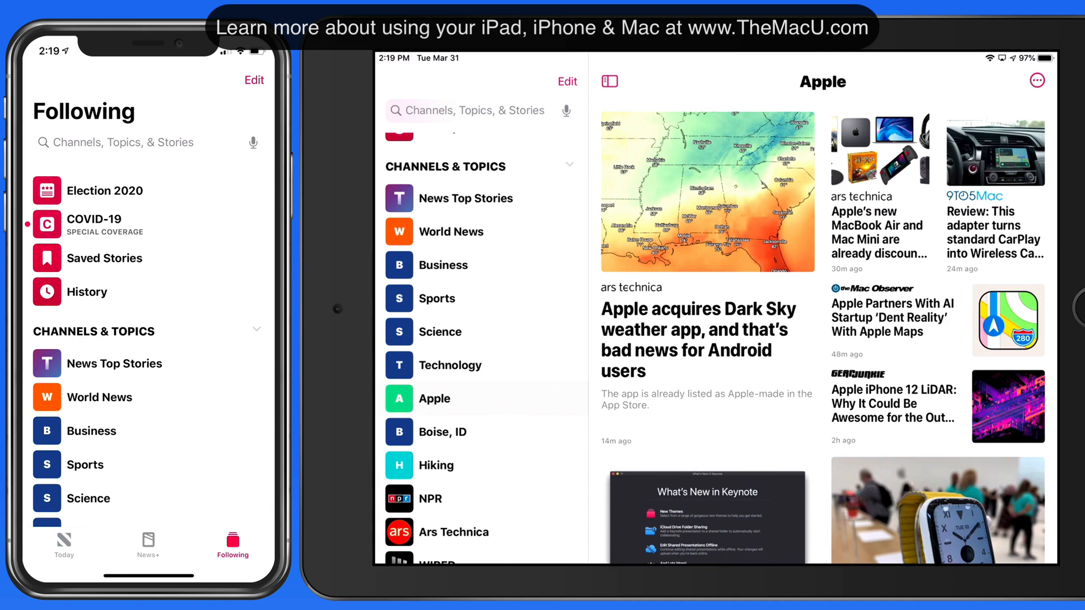